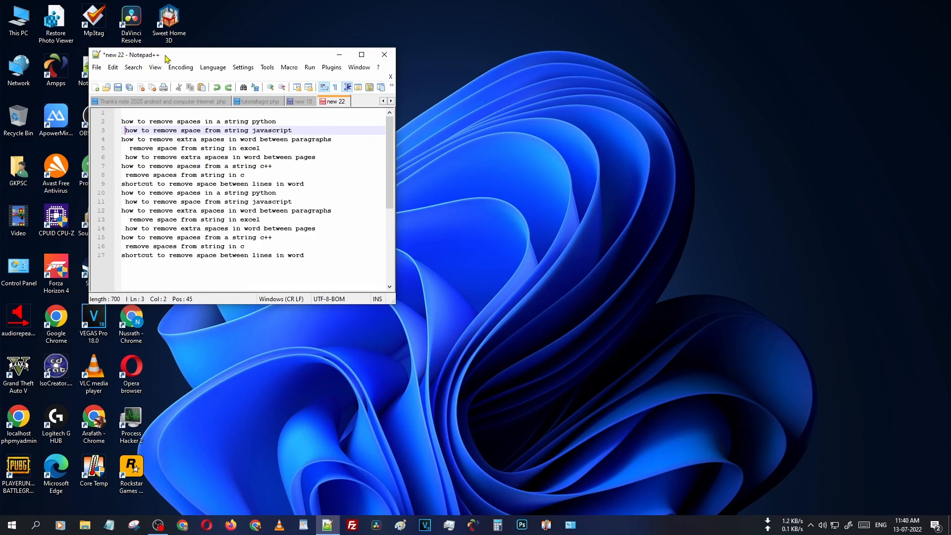
# Step: Apply Edit > Blank Operations > Trim Leading Space to all seventeen search-phrase lines
pyautogui.click(212, 183)
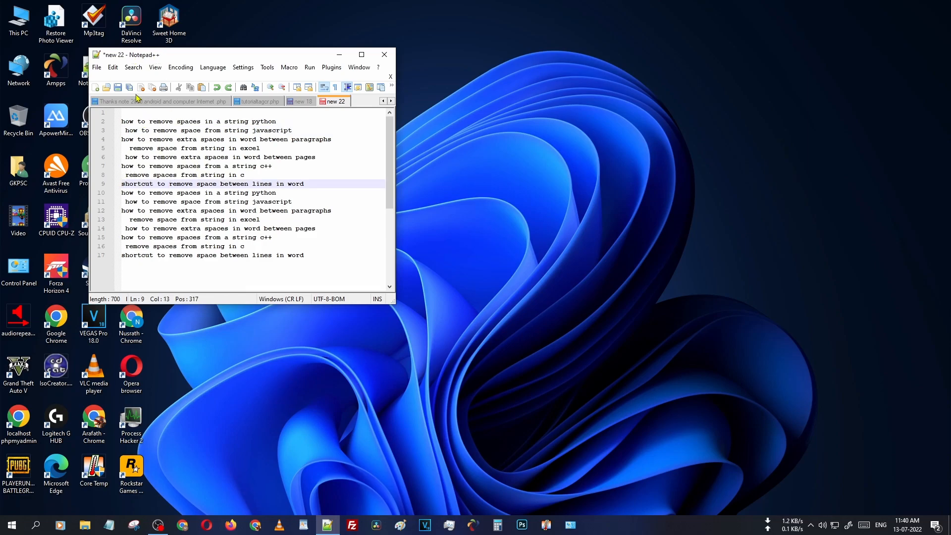
pyautogui.click(112, 68)
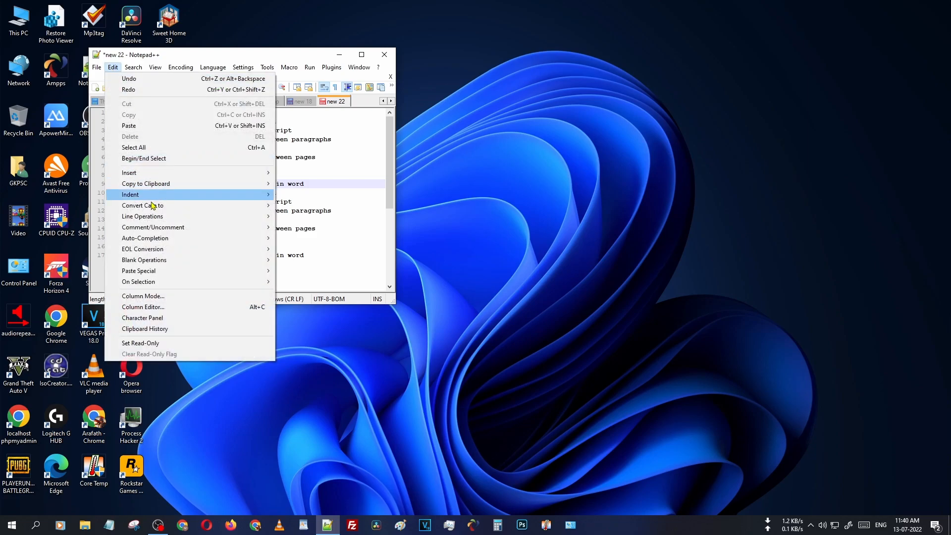
pyautogui.moveTo(142, 216)
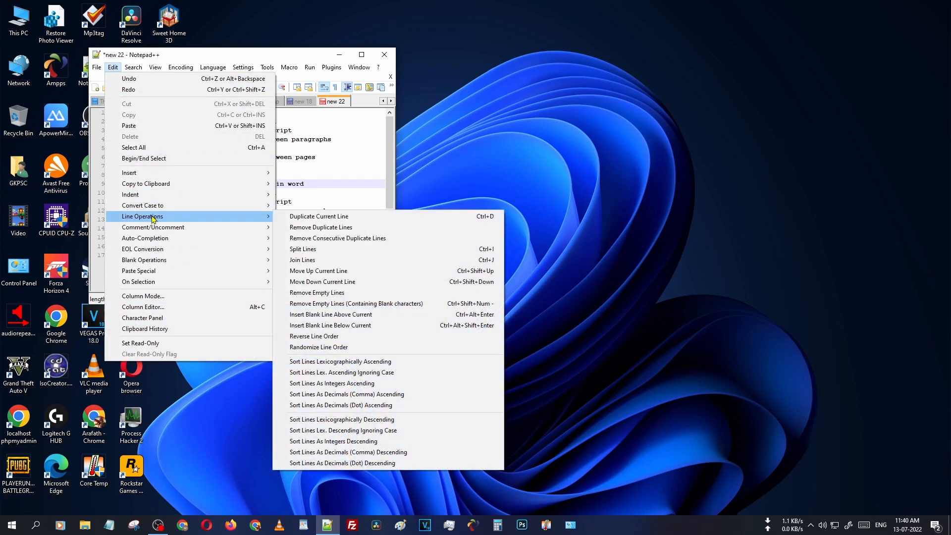
pyautogui.moveTo(144, 260)
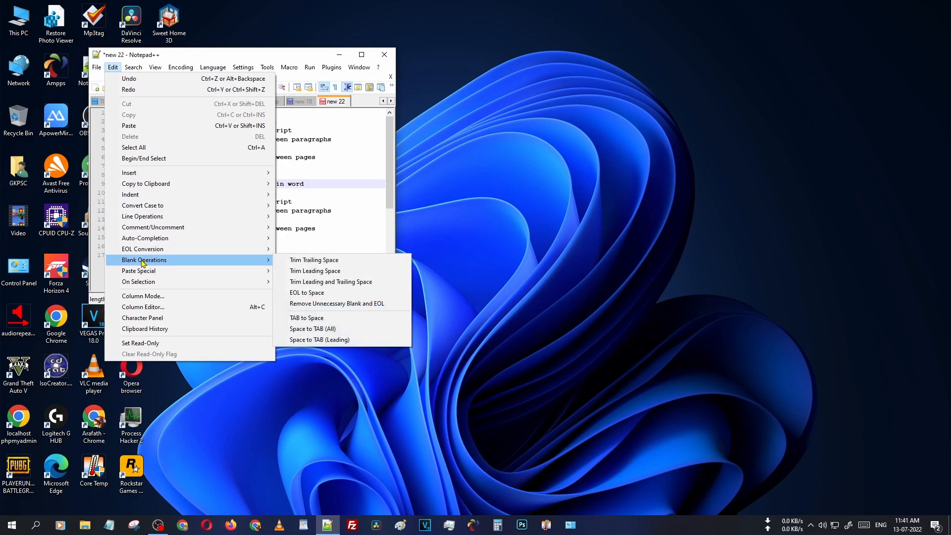
pyautogui.moveTo(261, 266)
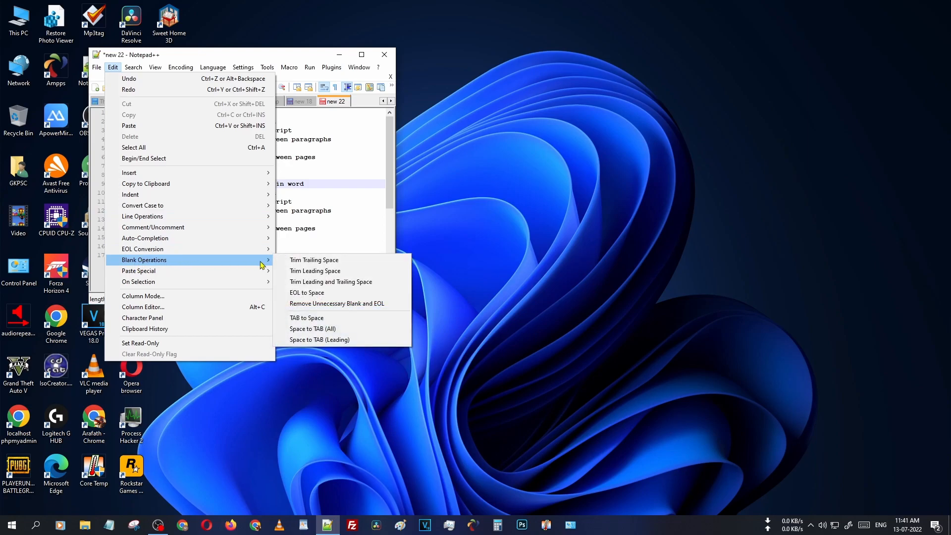
pyautogui.moveTo(315, 271)
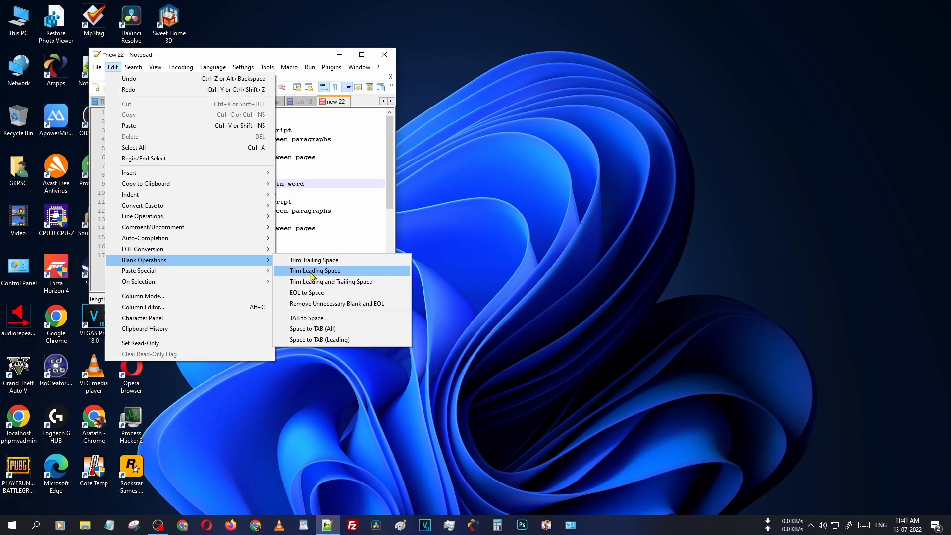
pyautogui.click(314, 271)
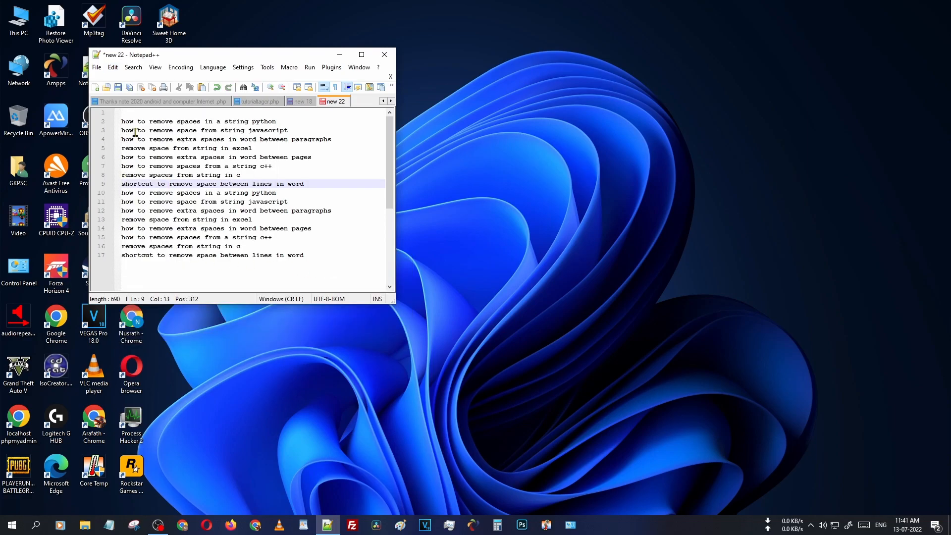